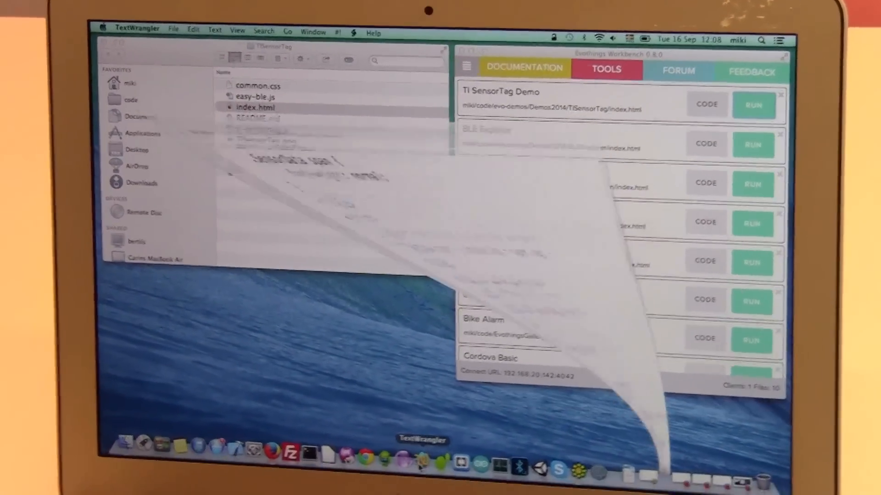
Open the TISensorTag demo's index.html in TextWrangler from Finder
double_click(256, 107)
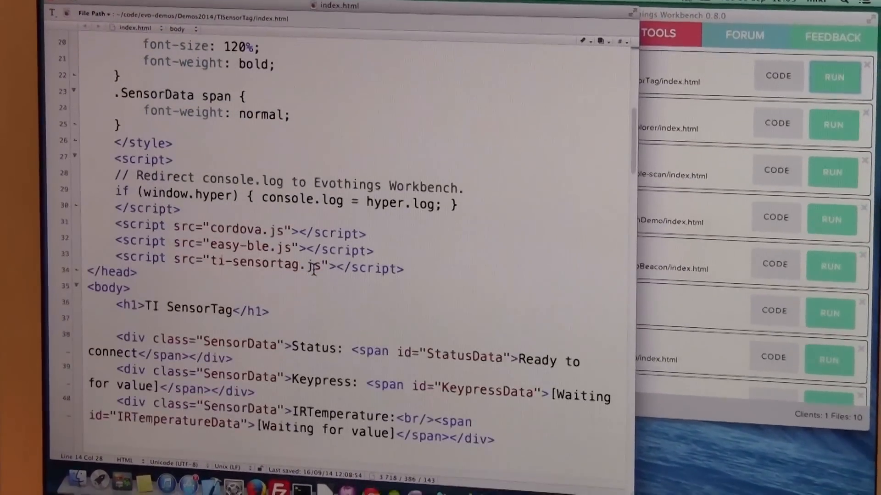
Scroll down to the keypressHandler function below its displayValue call
scroll(down, 3)
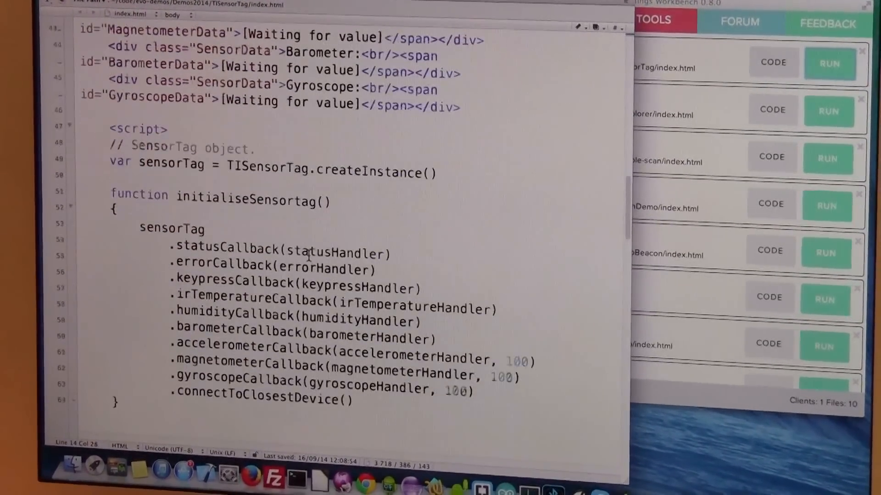
scroll(down, 3)
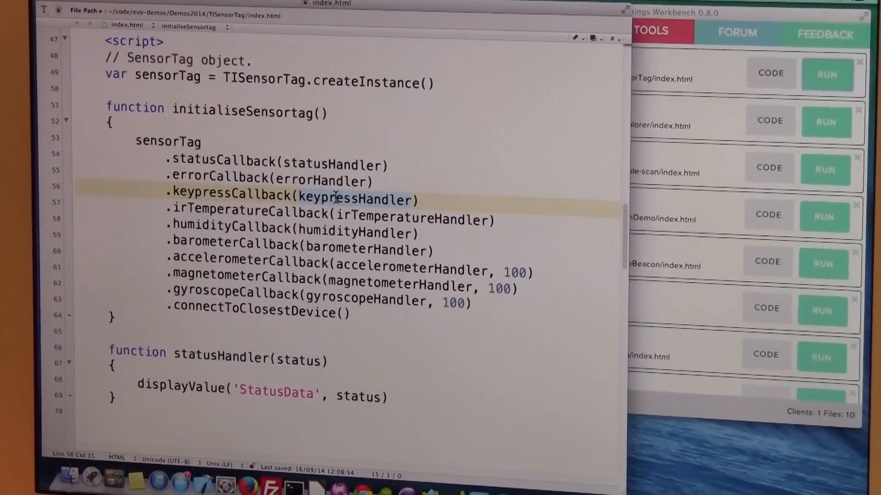
scroll(down, 3)
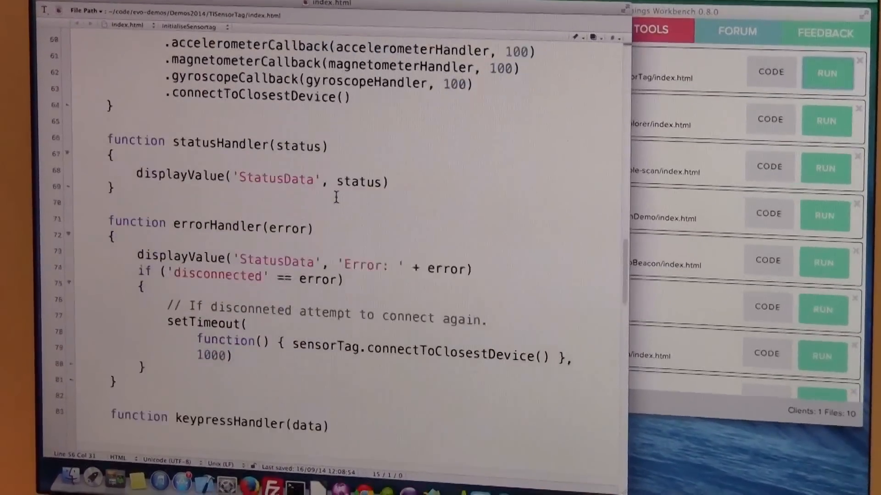
scroll(down, 3)
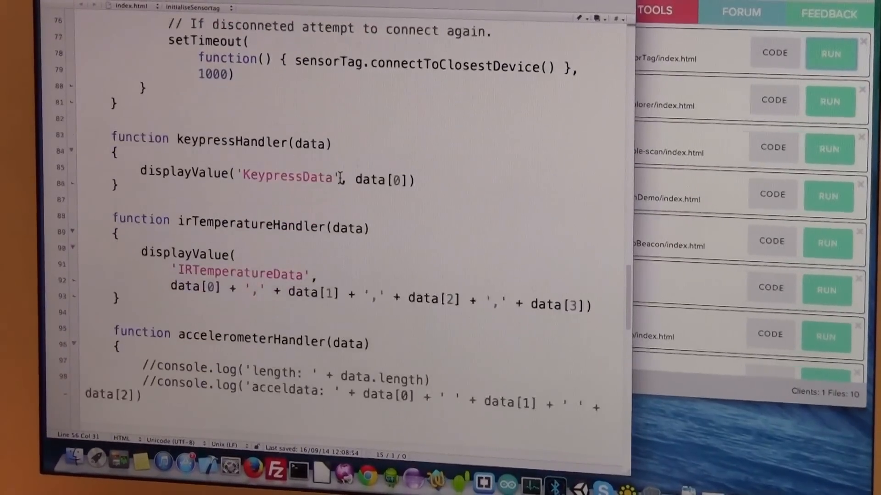
scroll(down, 3)
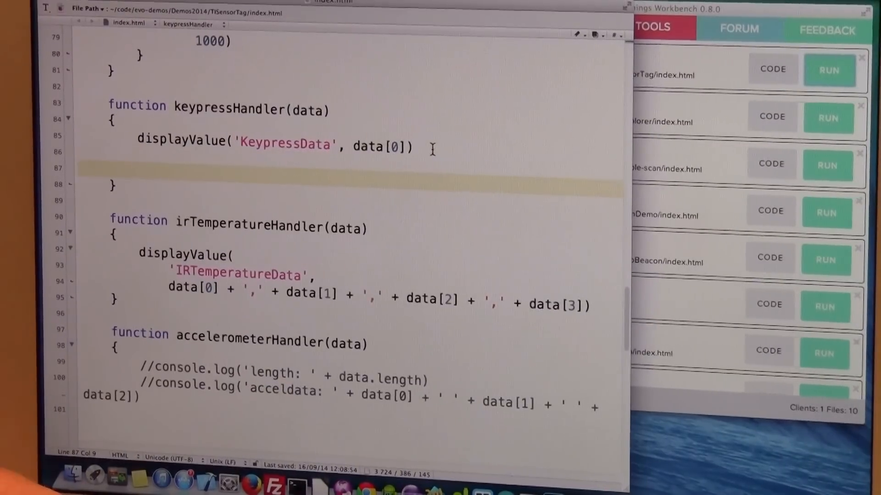
Add if (data[0] == 1) setting document.body.style.background to 'red' in keypressHandler
text(if (dat)
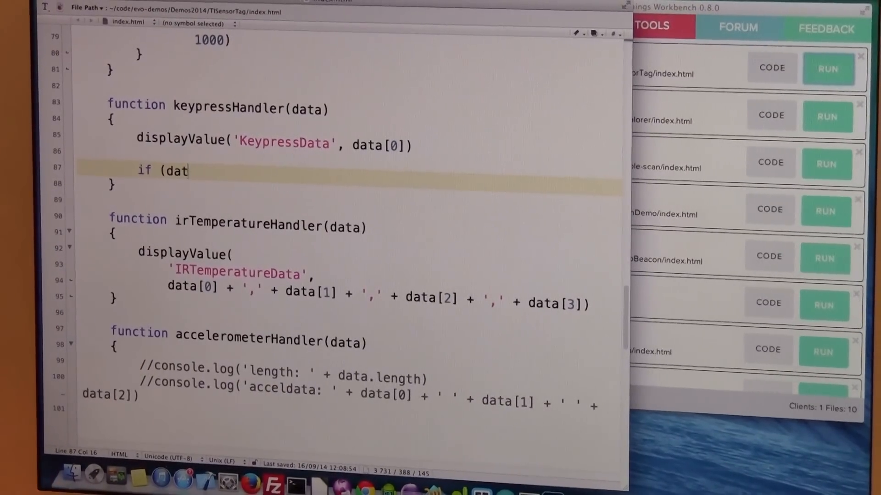
text(a)
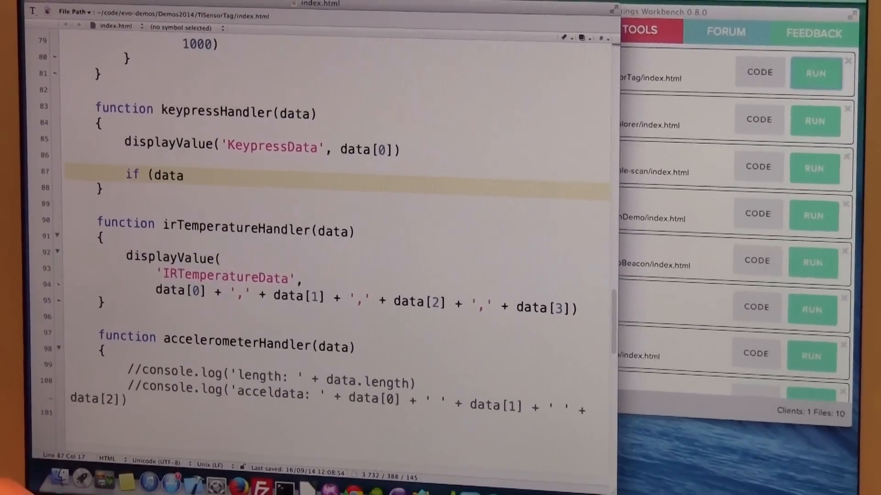
text([0] ==)
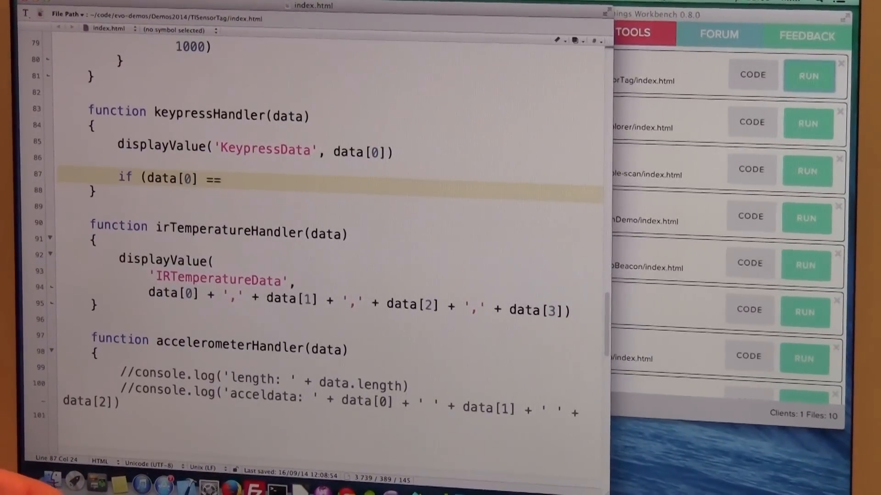
text(1))
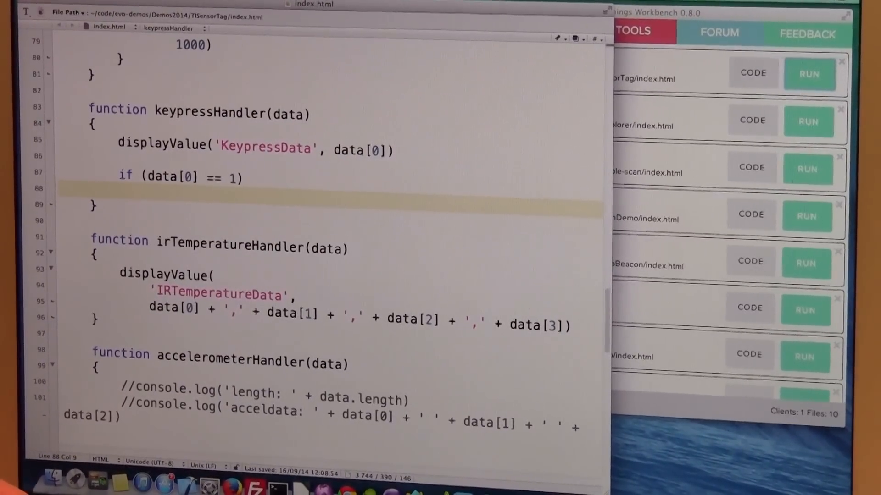
text({)
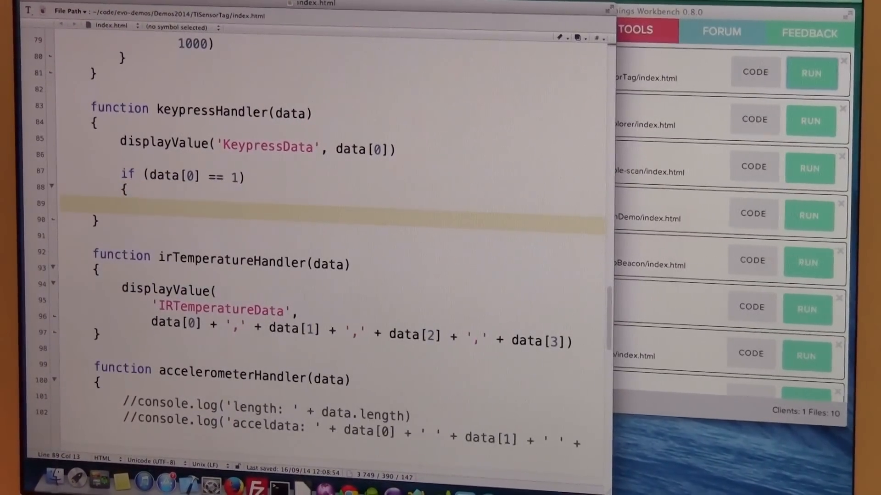
text(docume)
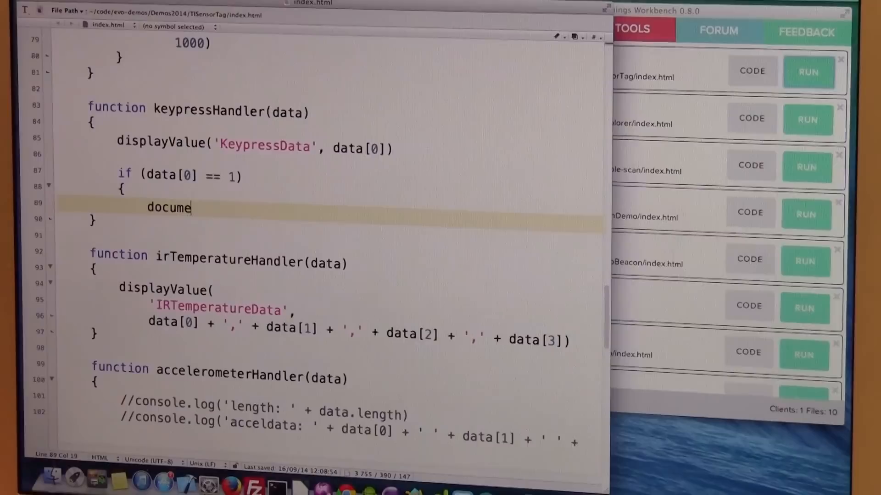
text(nt.backg)
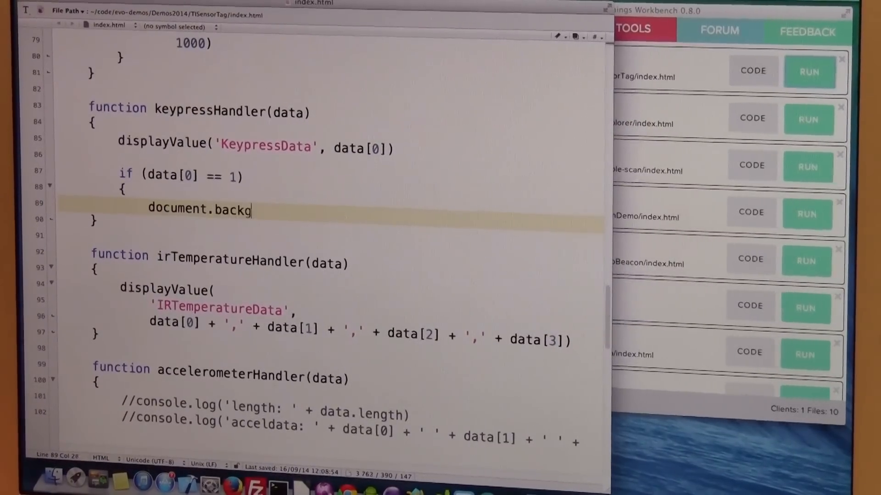
text(round.st)
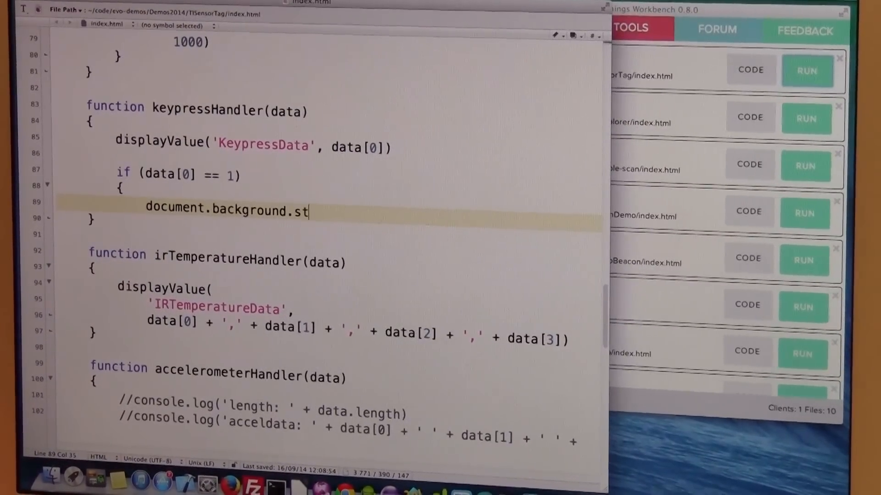
text(yle)
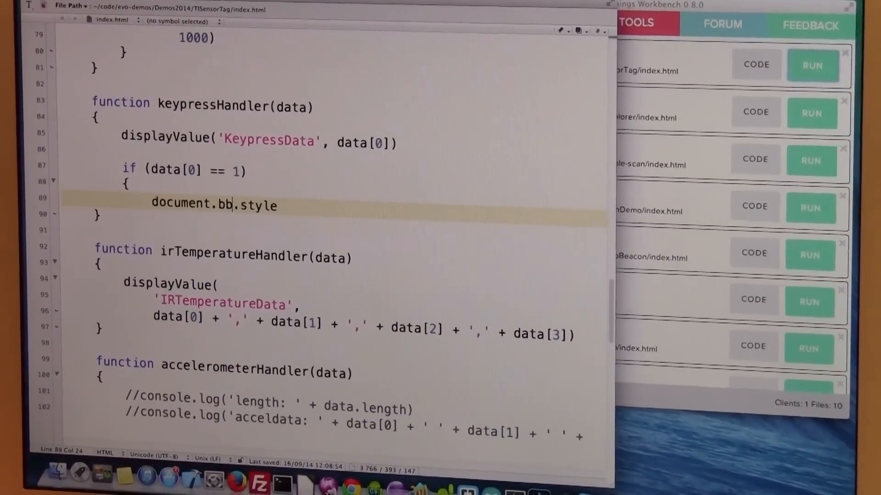
text(ody)
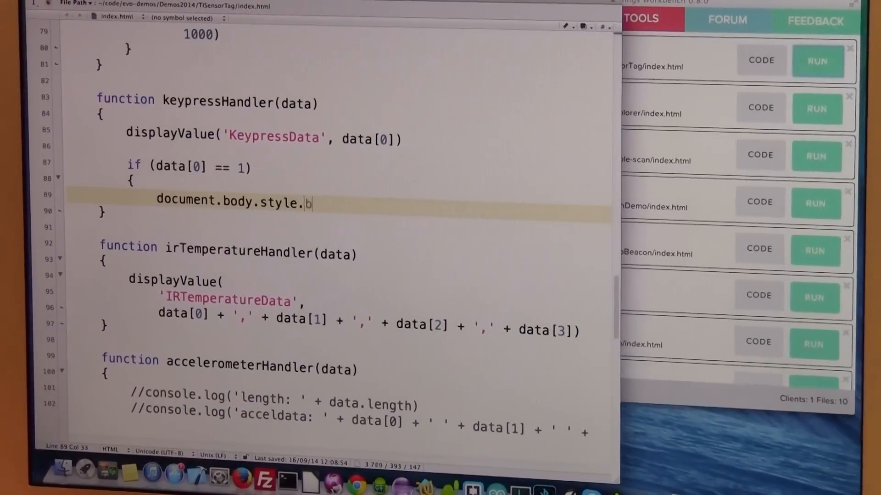
text(ackground =)
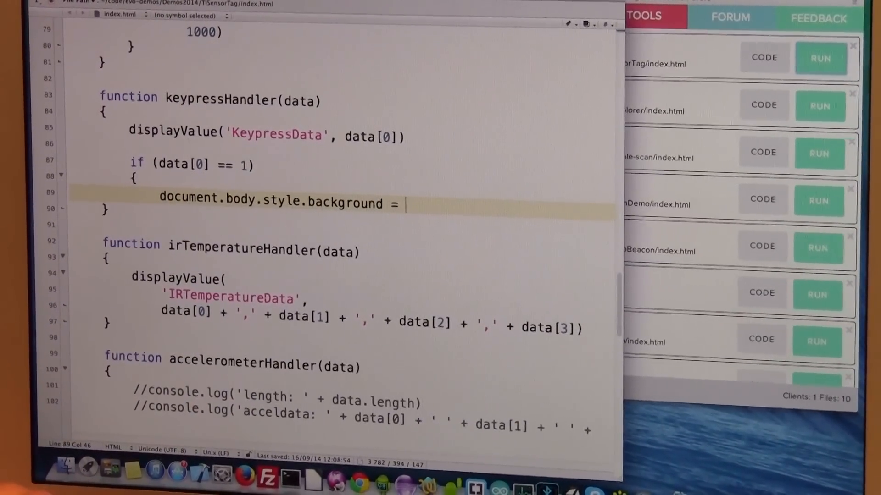
text('red')
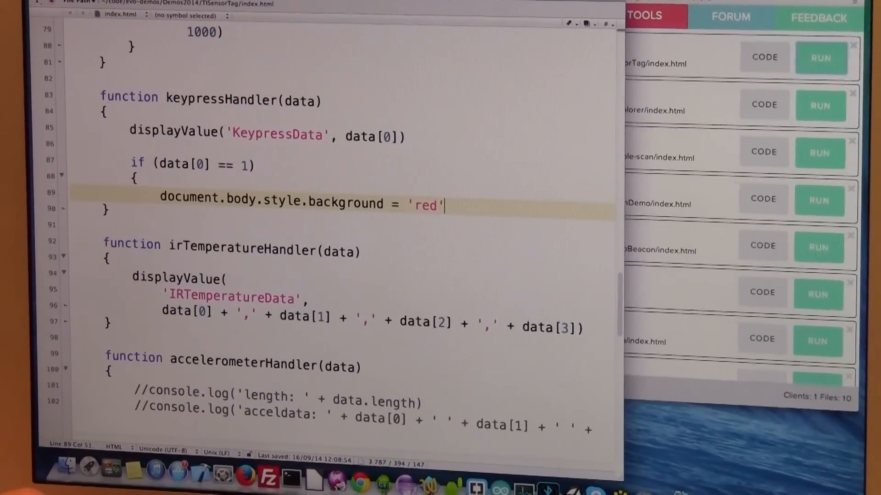
key(Enter)
text(})
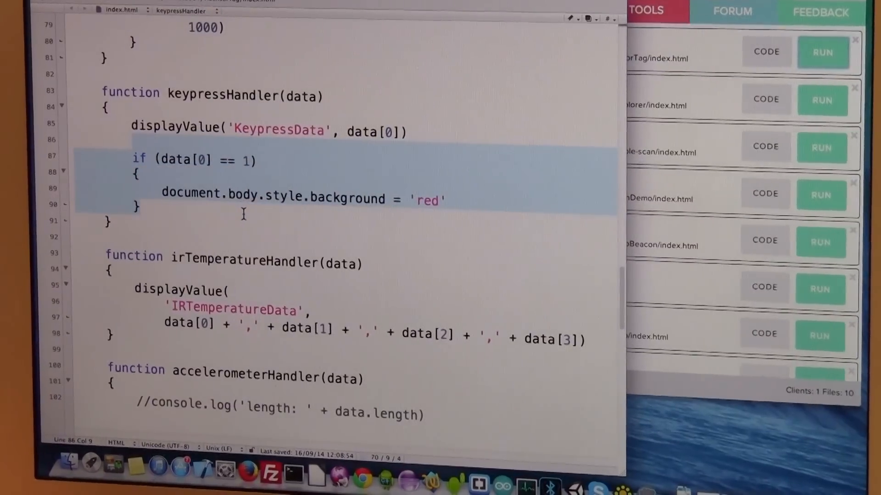
Add an else-if branch for data[0] == 2 setting the background to 'blue'
click(140, 207)
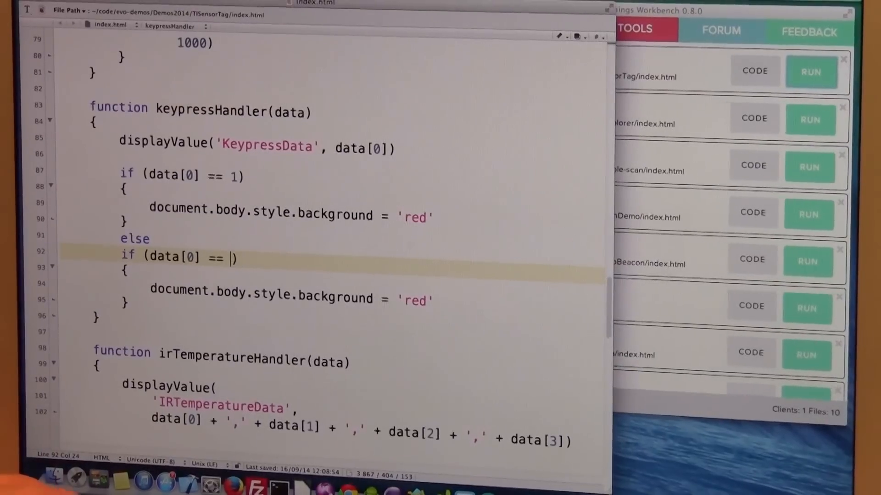
text(2)
click(332, 295)
text(bl)
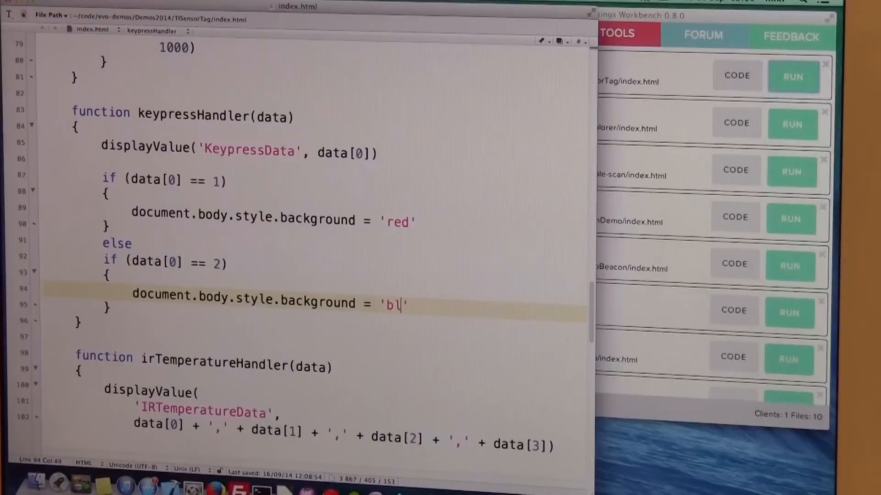
text(ue)
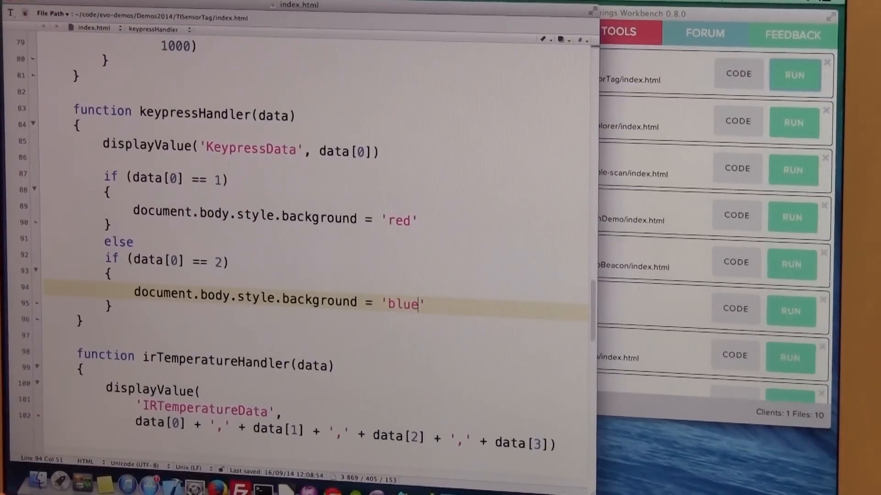